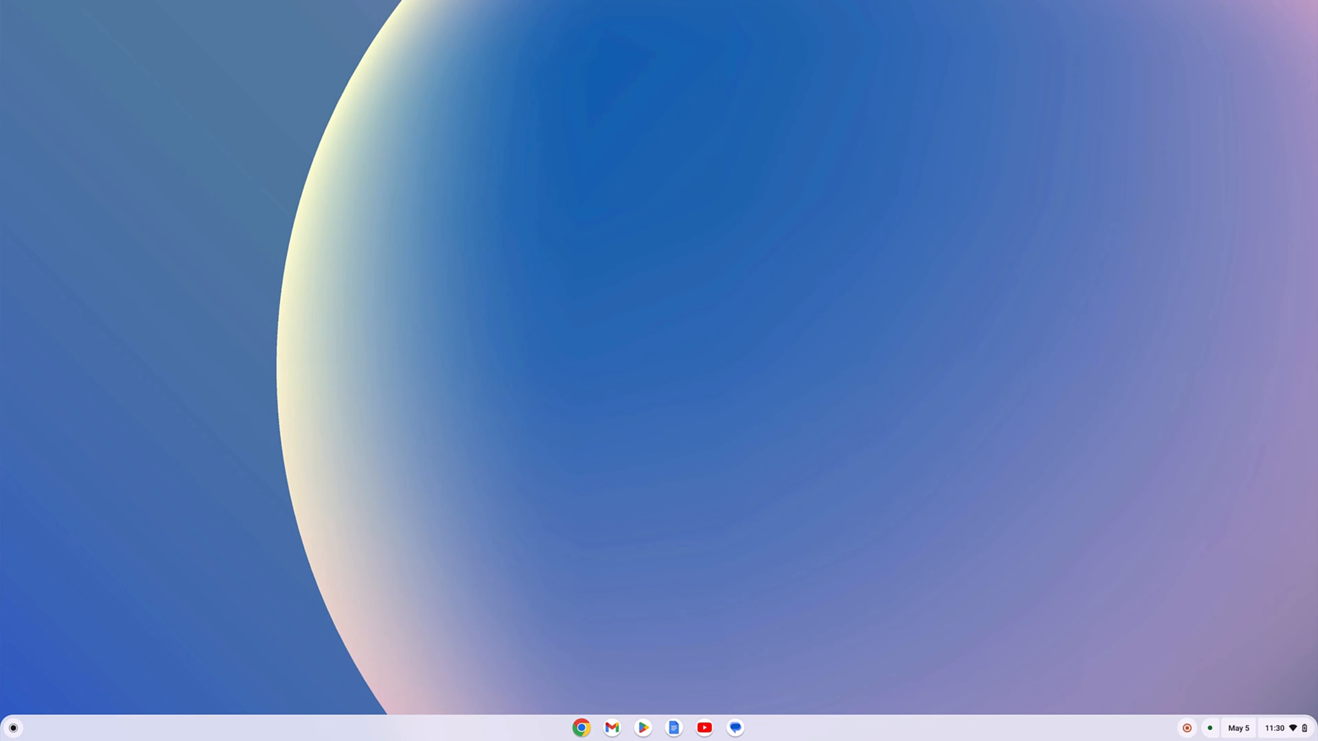
mouse_move(40, 714)
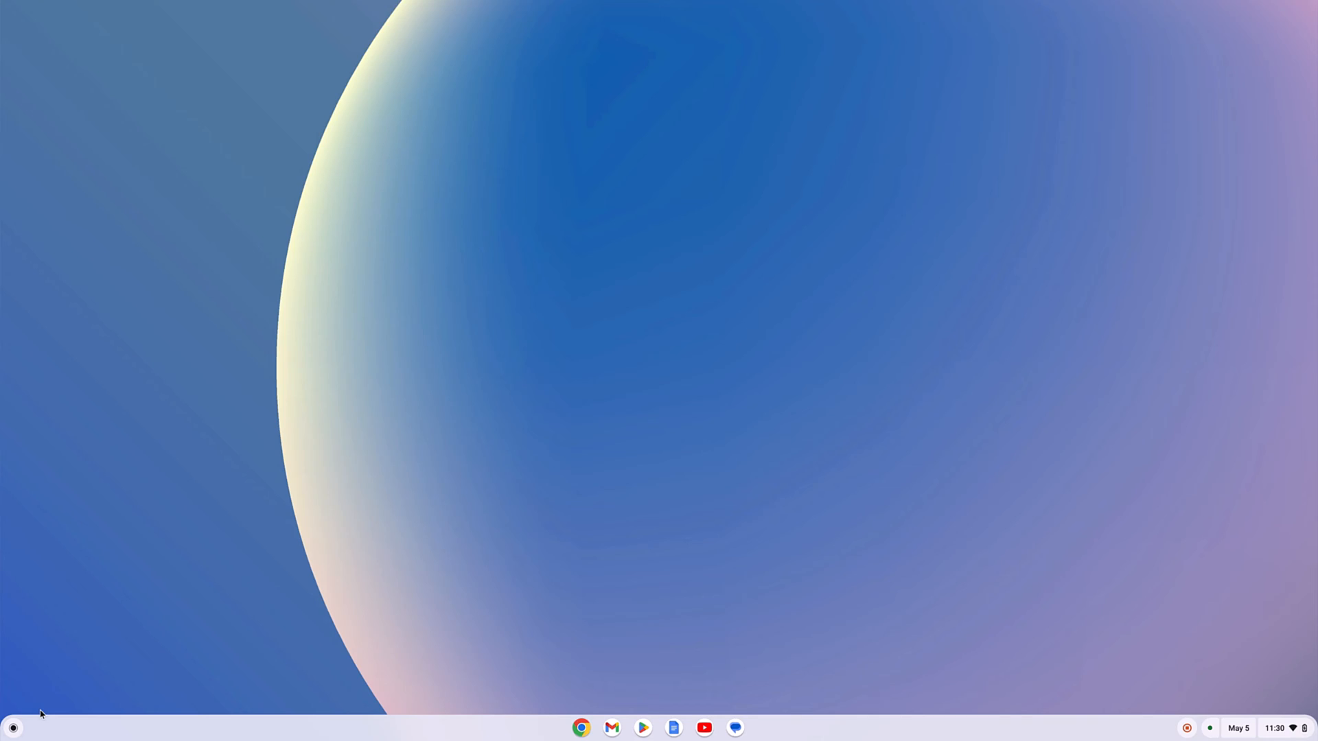
mouse_move(14, 728)
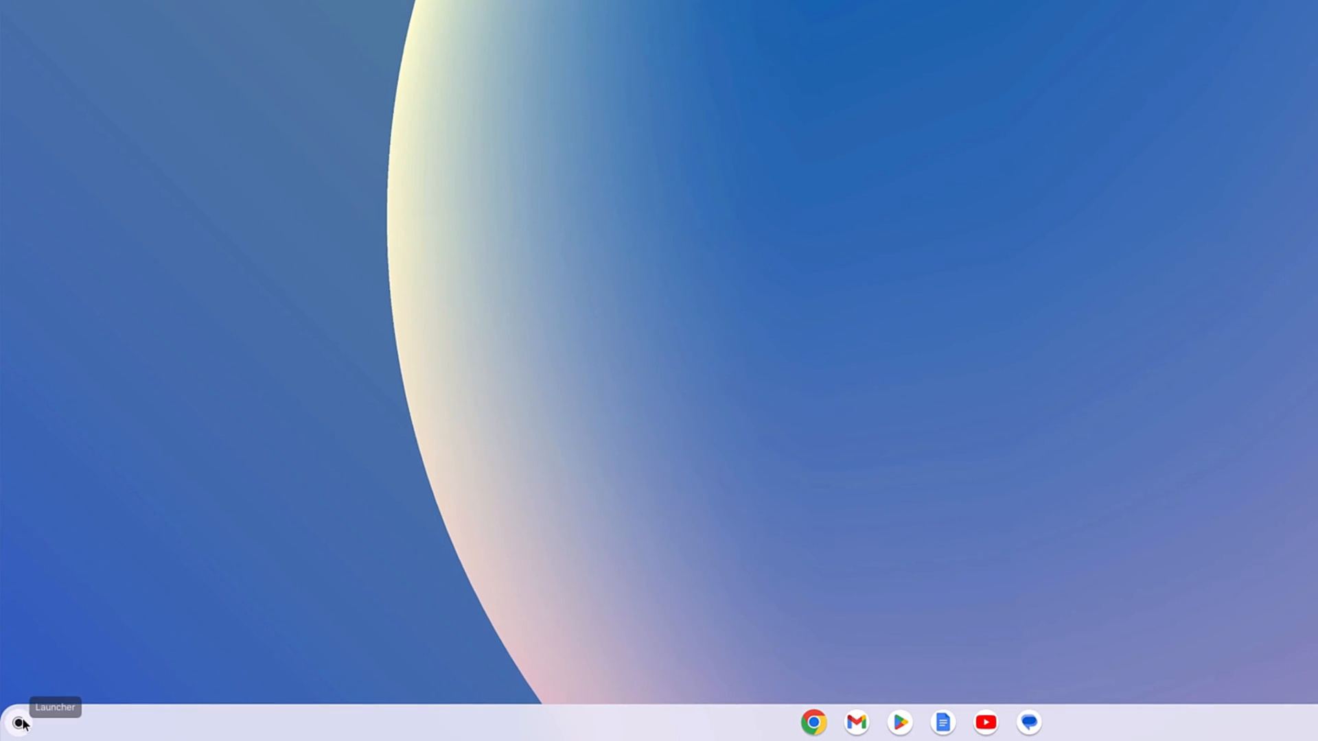
Step: Launch the Linux Terminal app from the launcher's Linux apps folder
left_click(17, 723)
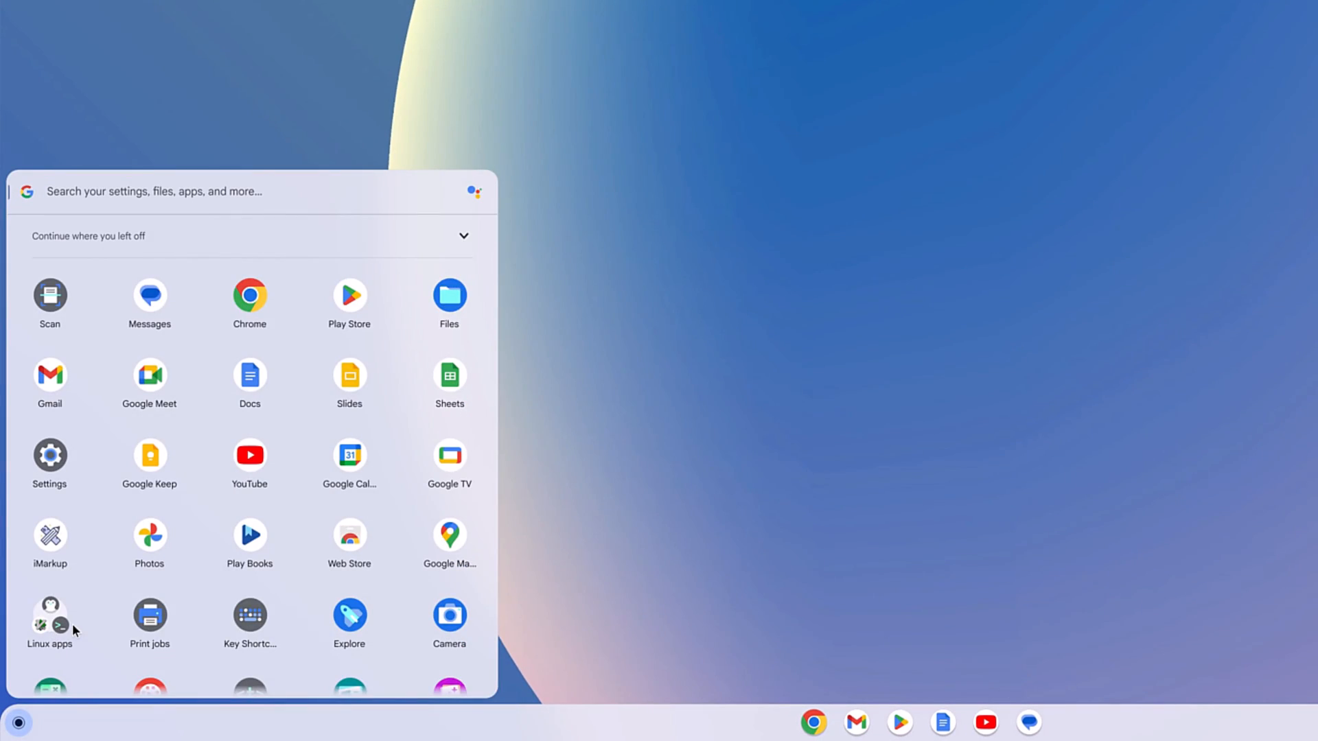
left_click(50, 617)
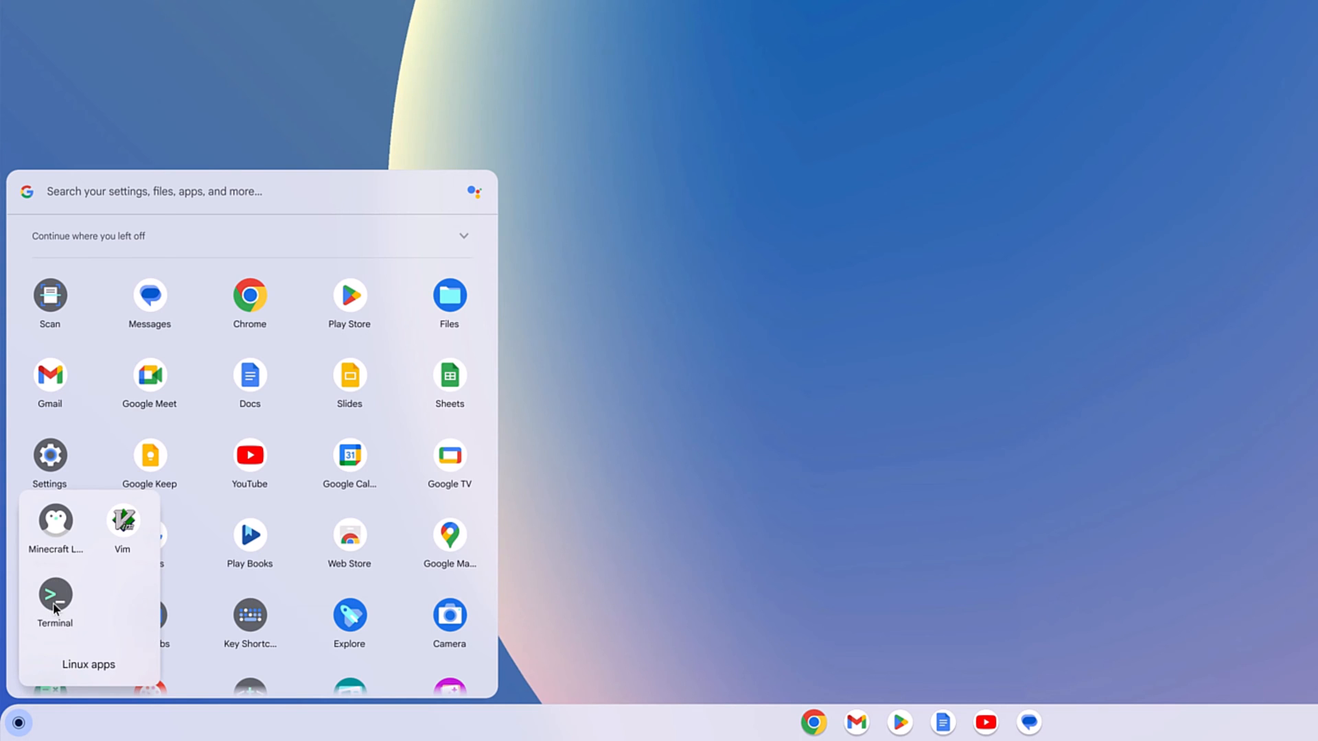
left_click(54, 598)
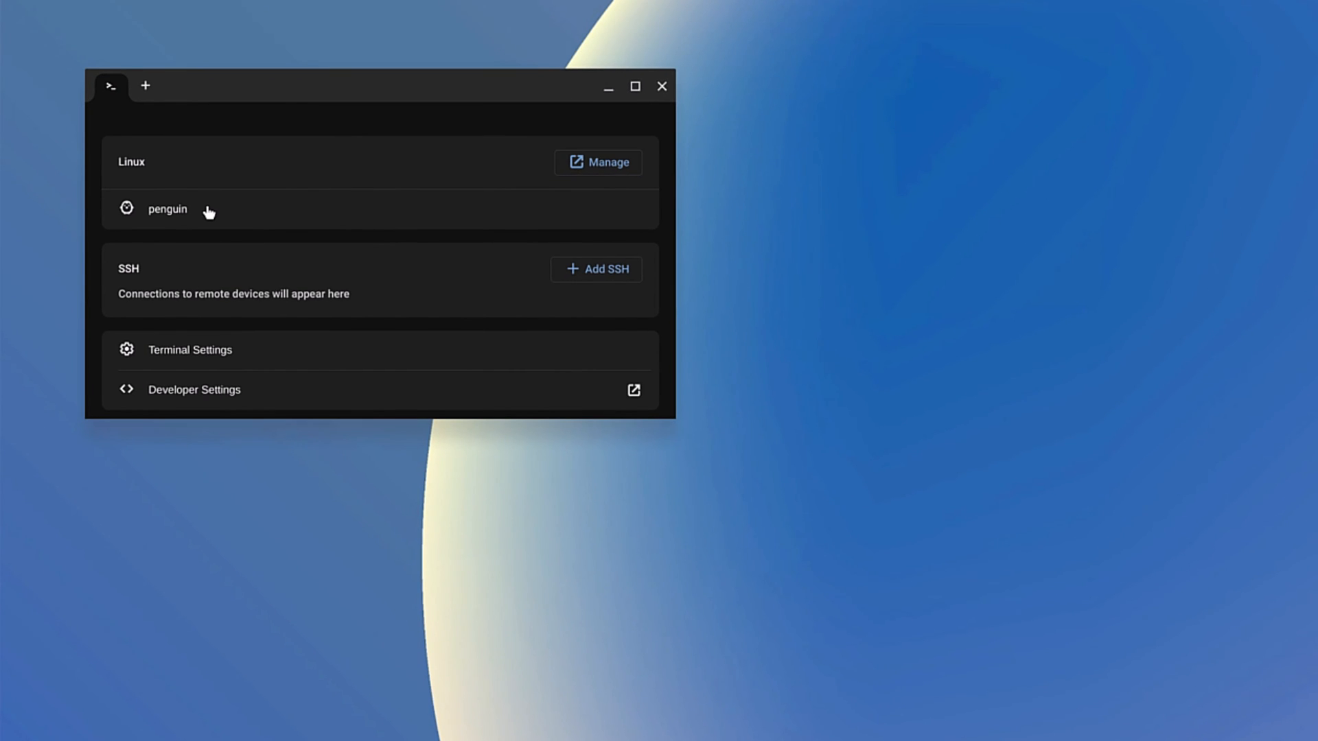
Step: Run 'sudo apt-get install libsecret-1-0 -y' in a penguin container shell
left_click(167, 208)
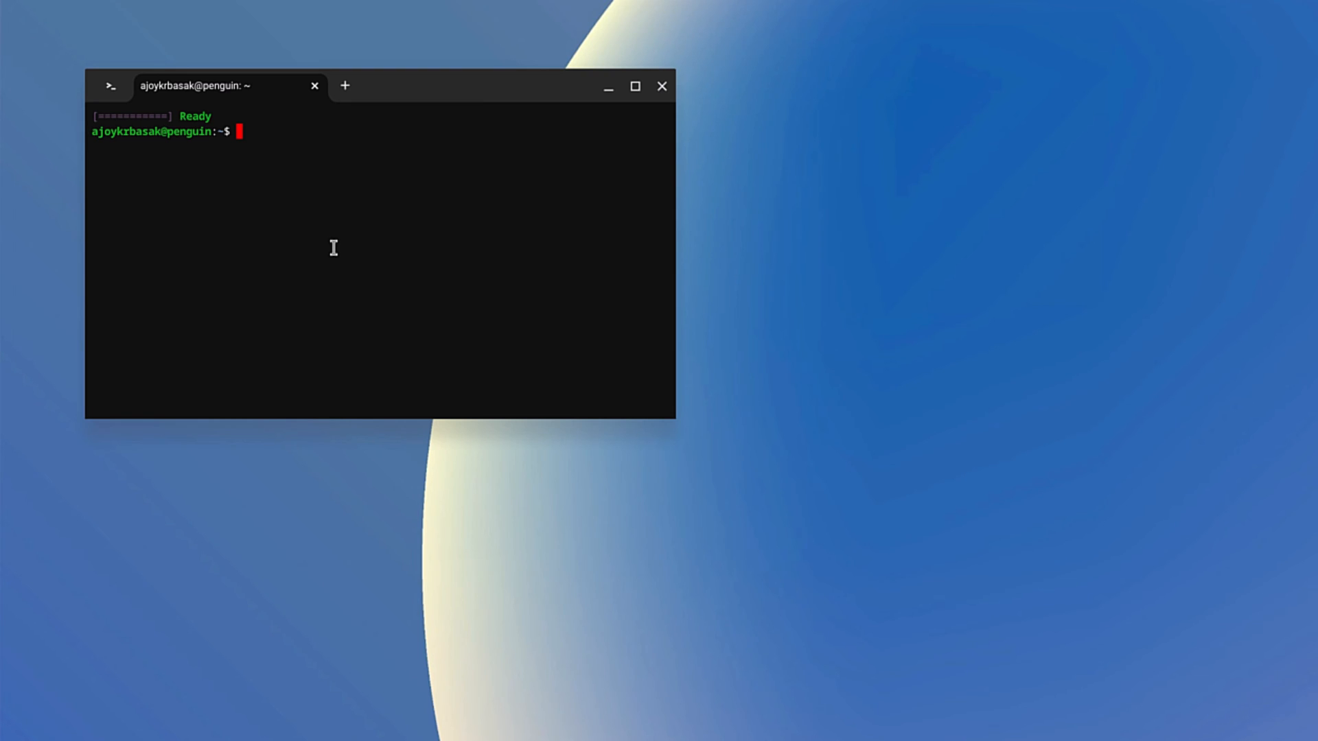
type("sudo apt-get install libsecret-1-0 -y")
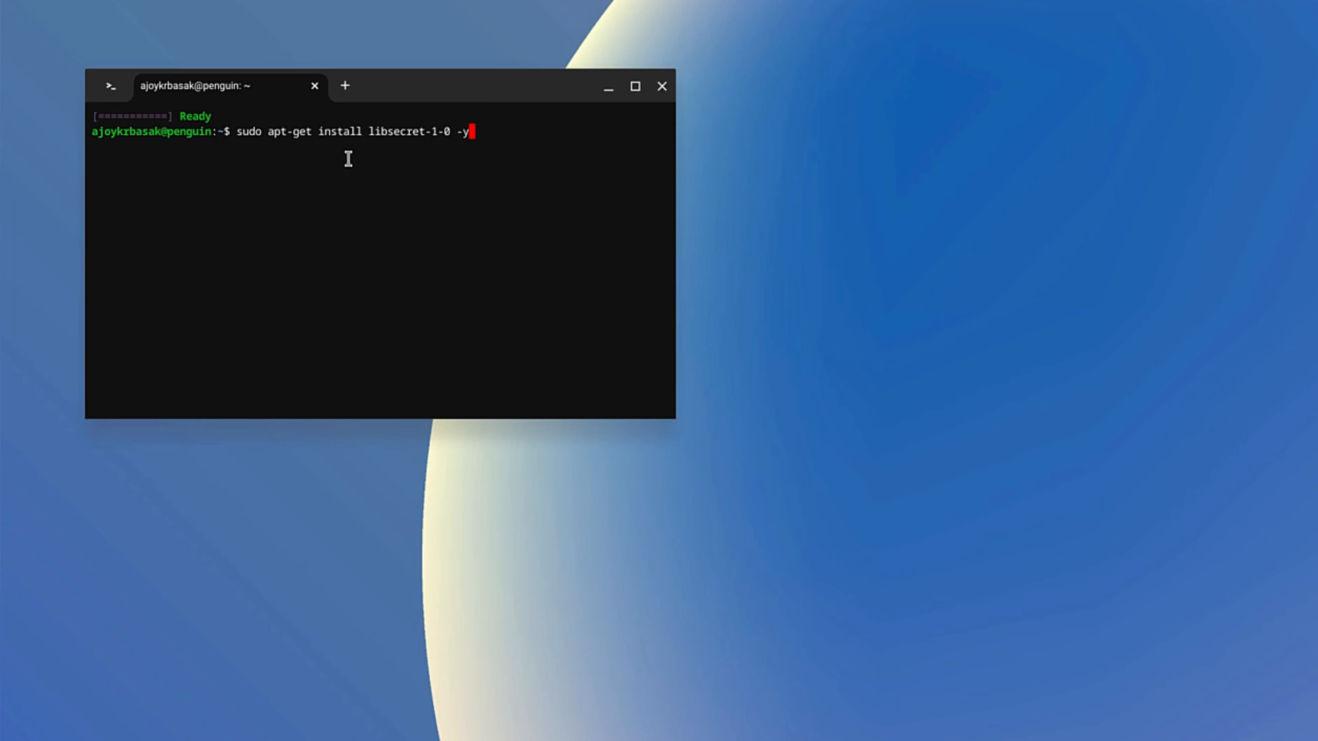
mouse_move(436, 151)
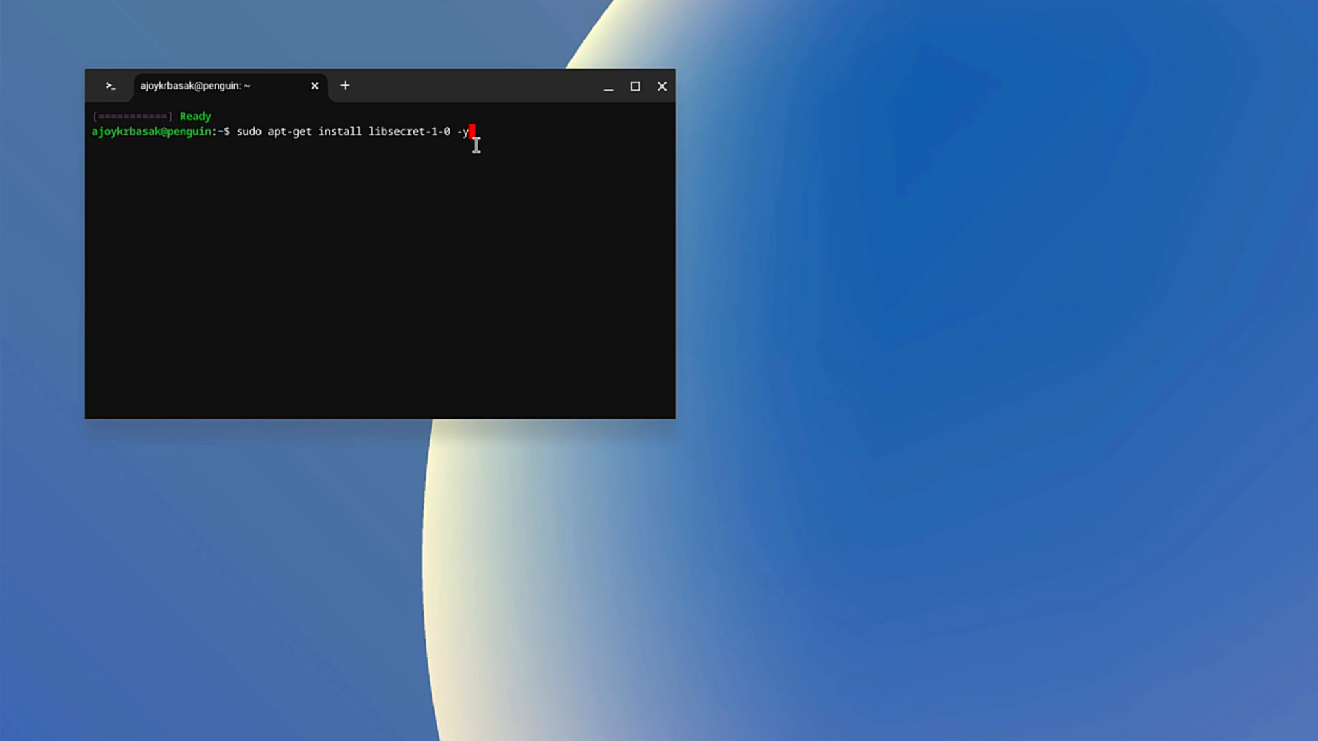
key("Return")
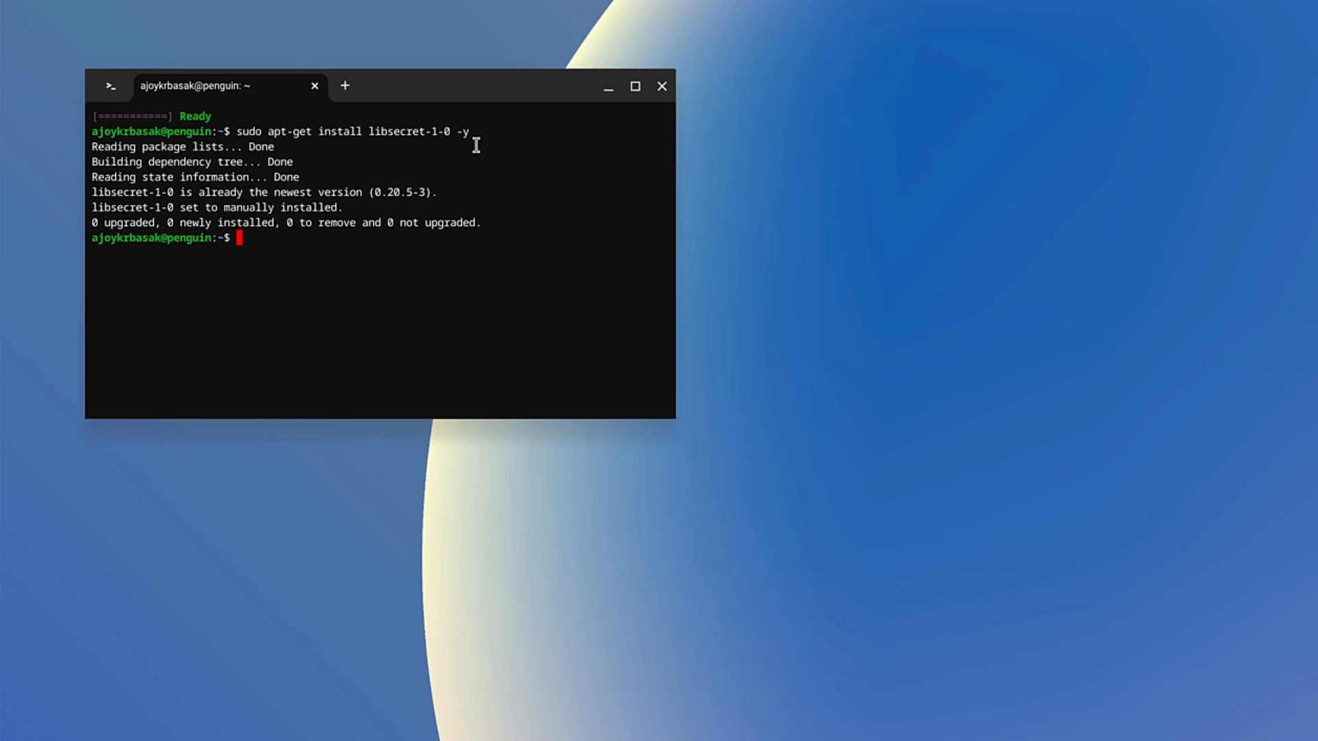
Step: Run 'sudo reboot' in the container, close Terminal, and reopen the app launcher
type("su")
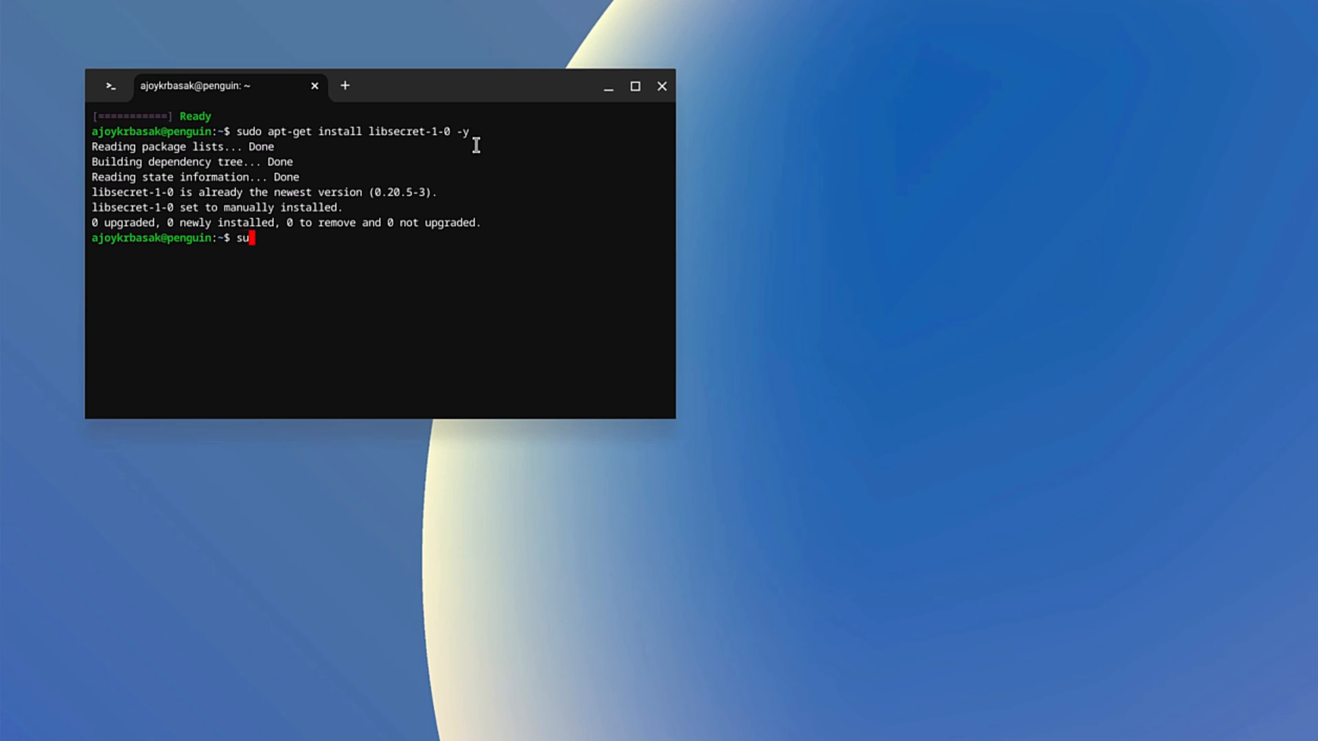
type("do")
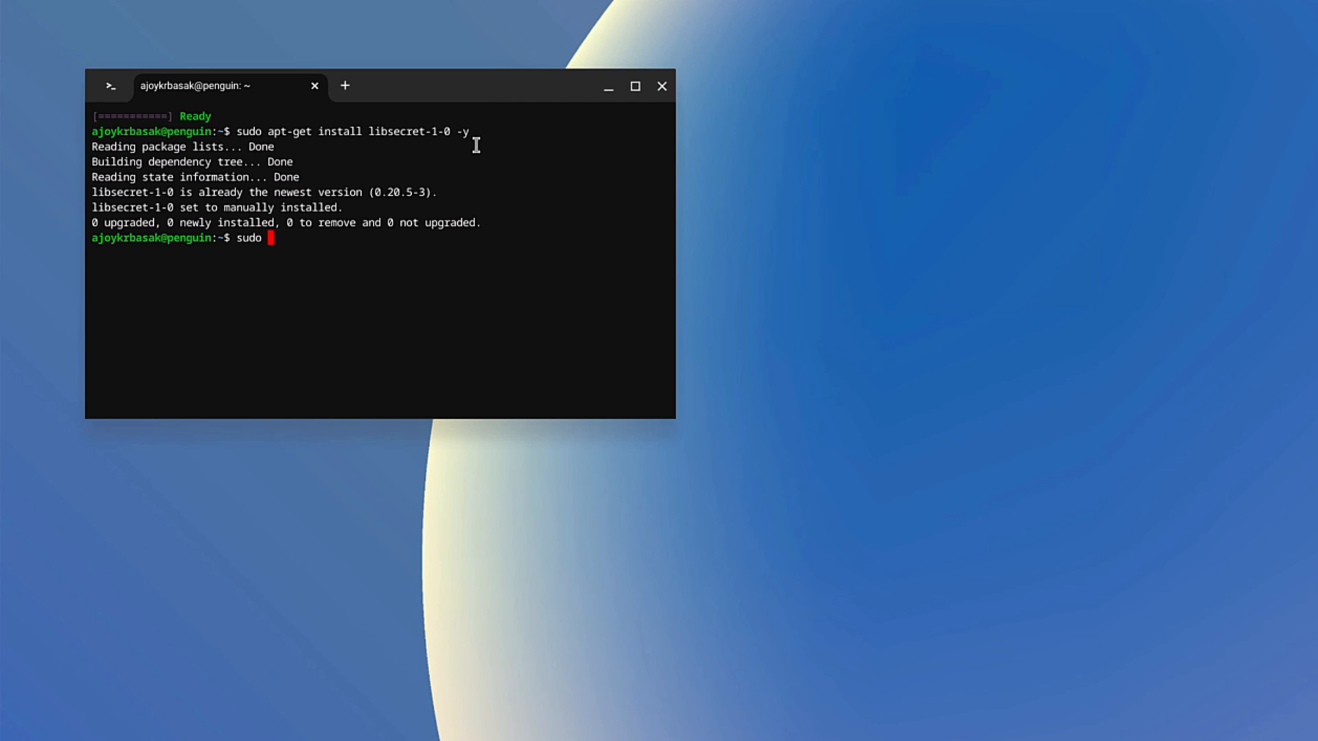
type("reboot")
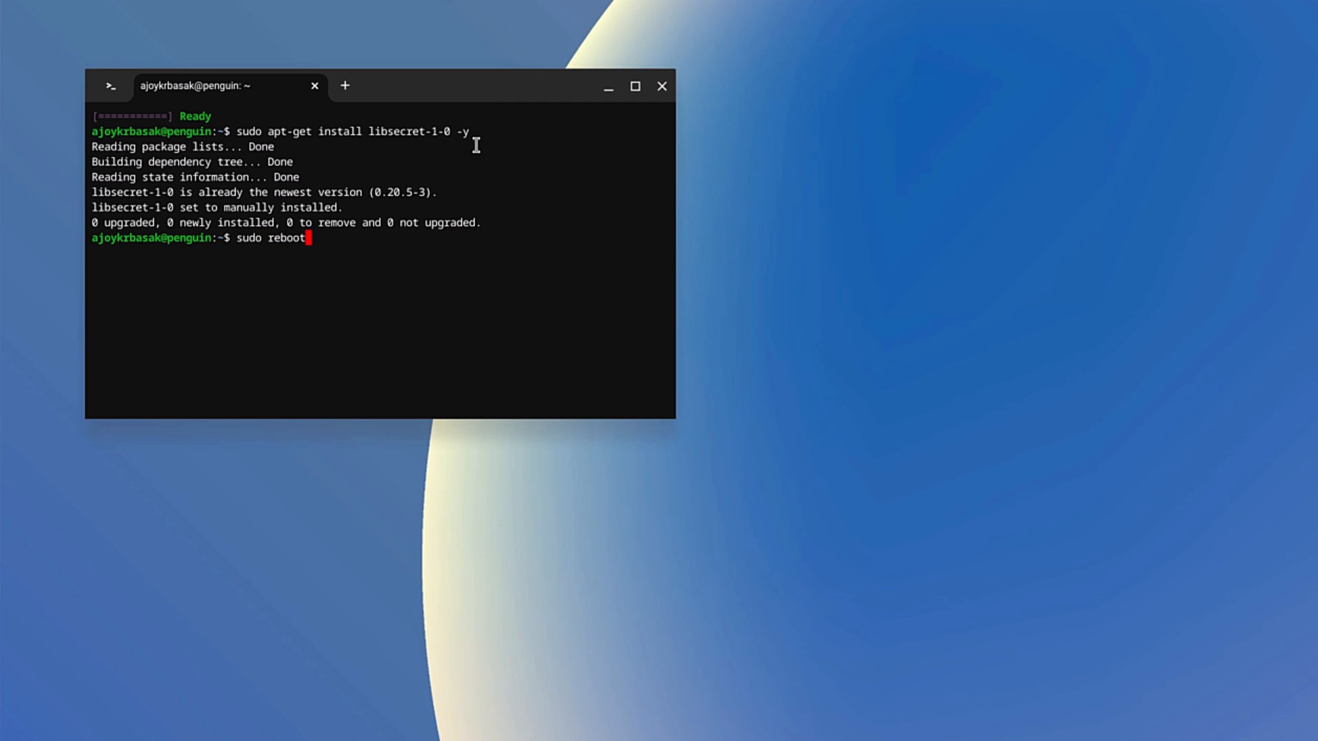
key("Return")
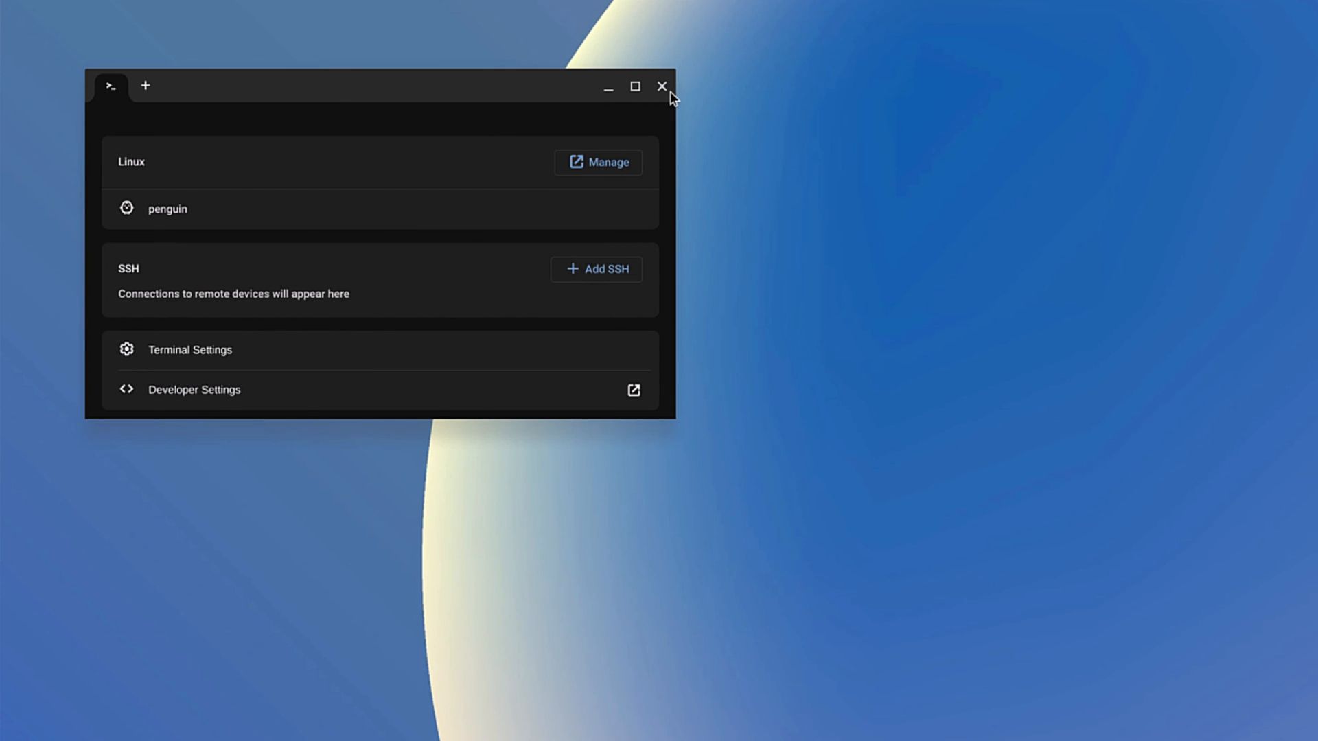
left_click(663, 87)
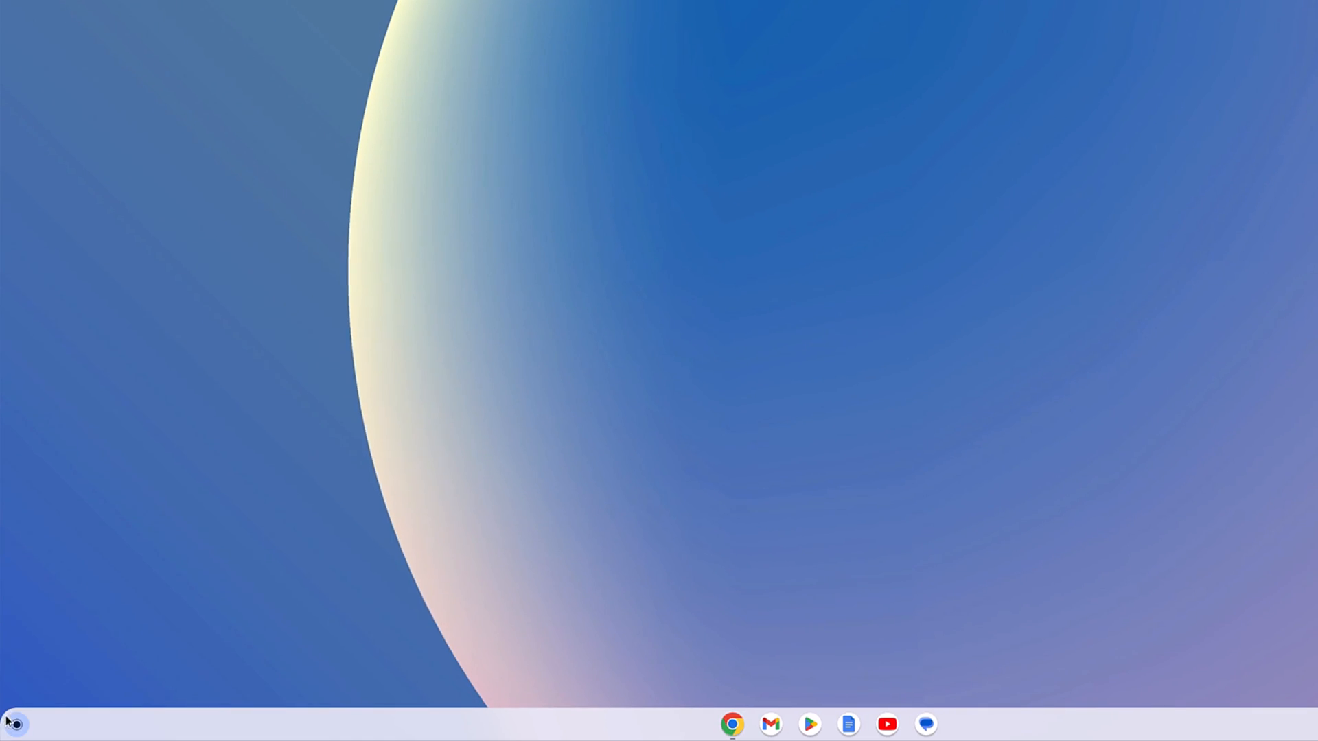
left_click(15, 723)
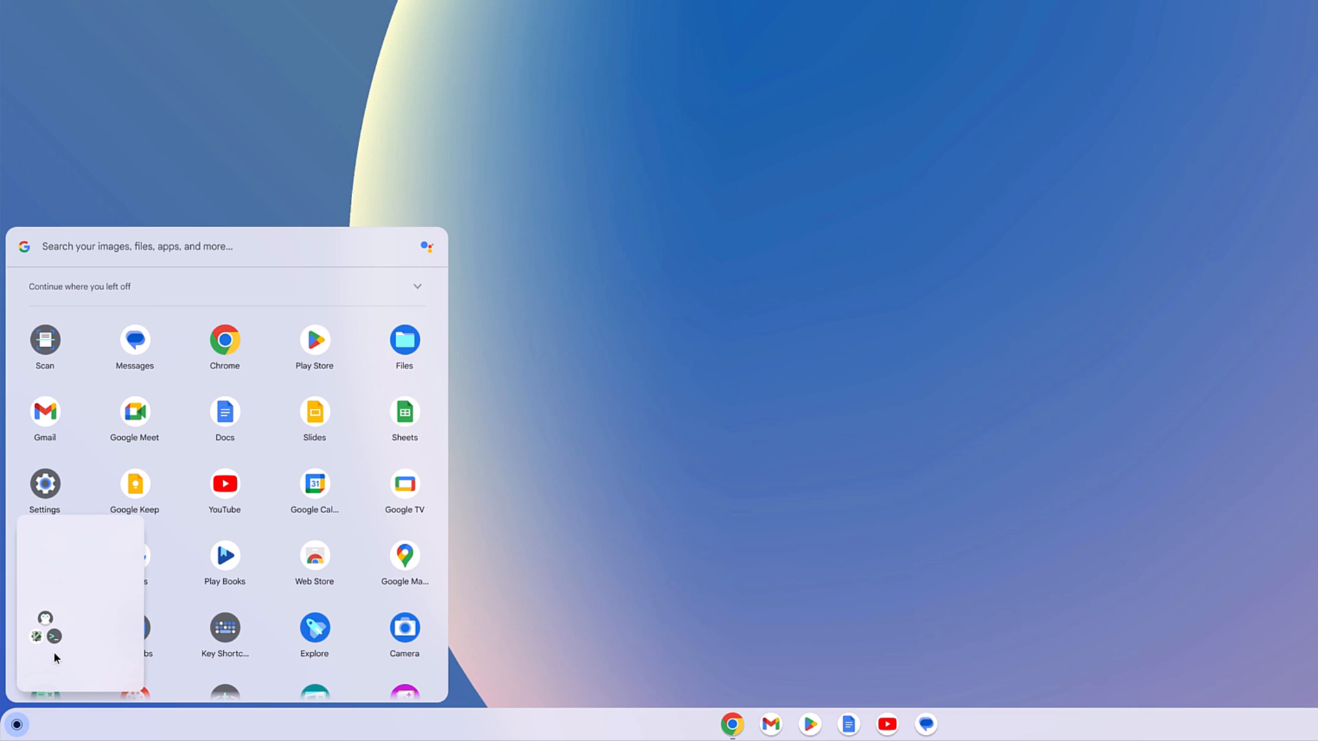